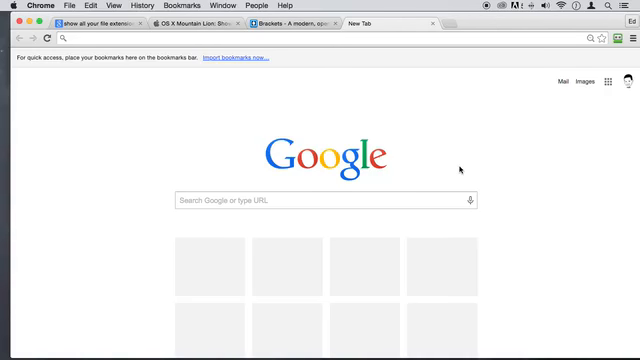
mouse_move(397, 121)
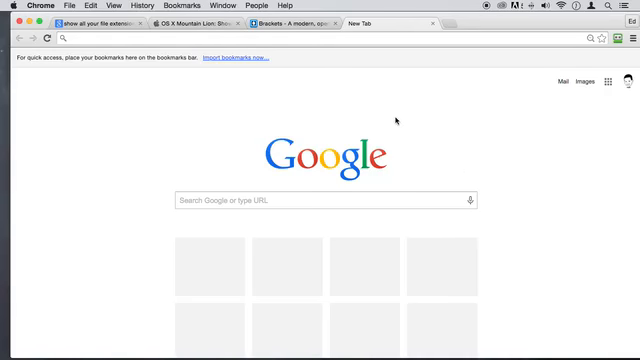
mouse_move(301, 102)
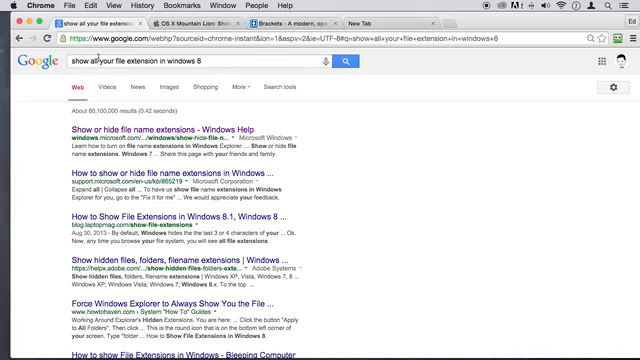
Step: Open the 'Show or hide file name extensions - Windows Help' search result
left_click(190, 65)
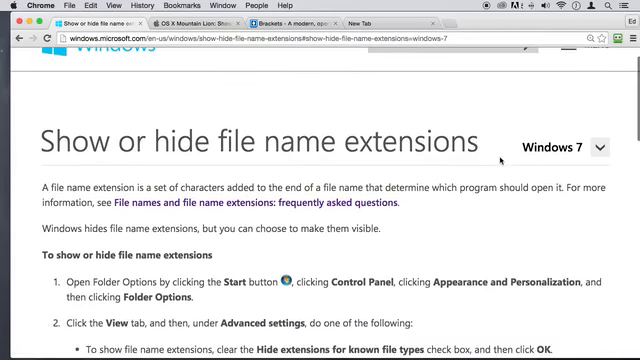
Step: Read the Windows Help extensions article, decline the survey, then read KB 865219
scroll("down", 3)
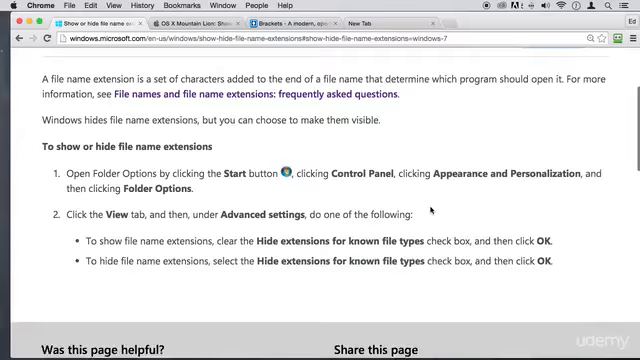
scroll("up", 3)
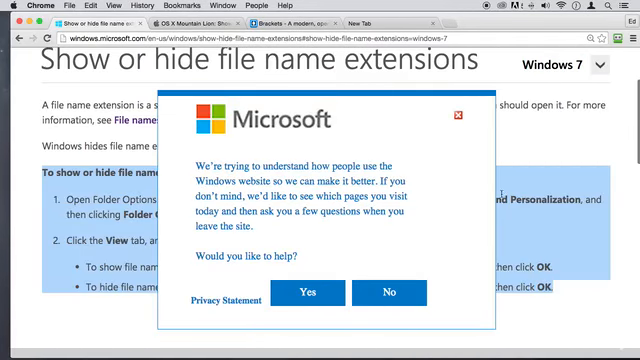
left_click(389, 292)
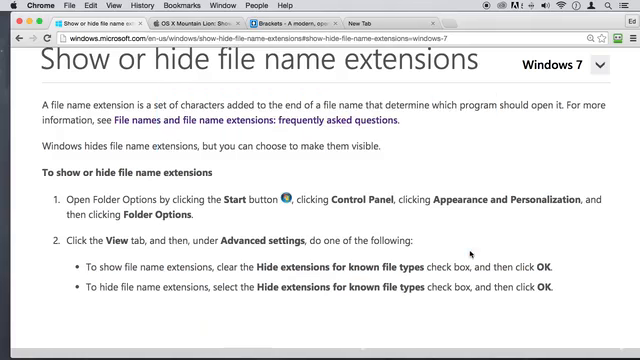
mouse_move(428, 160)
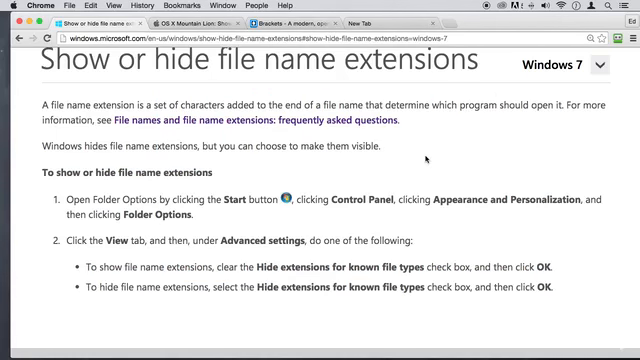
mouse_move(483, 270)
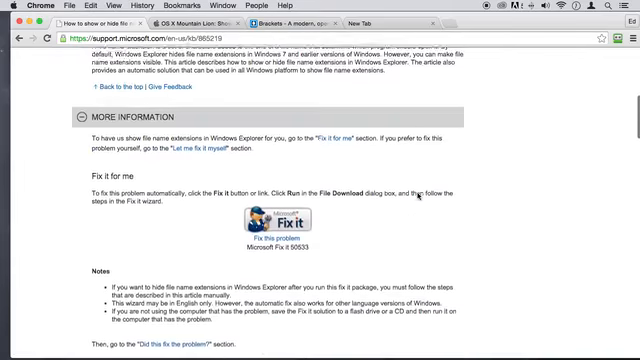
scroll("down", 3)
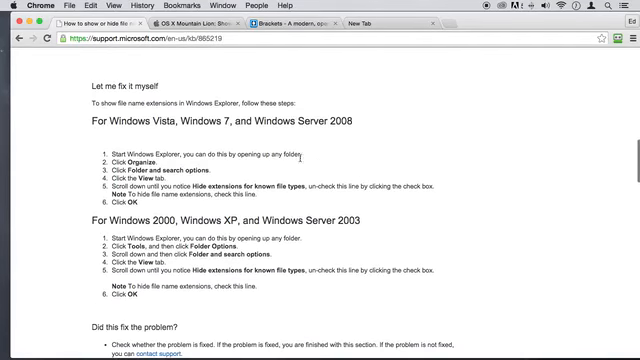
scroll("up", 3)
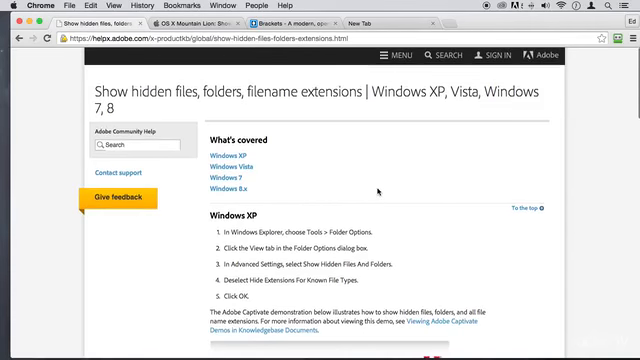
Step: Read Adobe's per-Windows-version steps, then switch to the OS X Mountain Lion tab
scroll("down", 3)
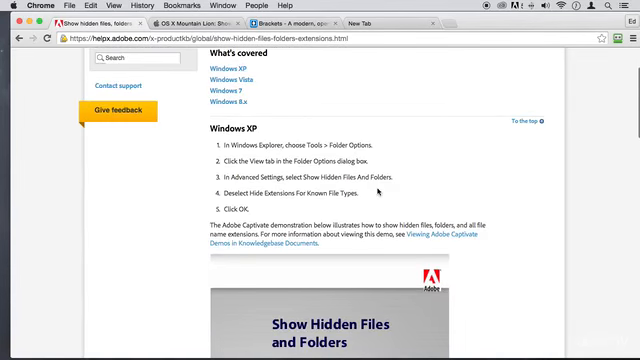
scroll("up", 3)
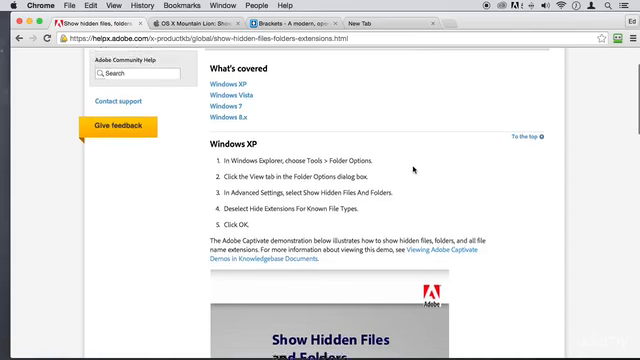
scroll("down", 3)
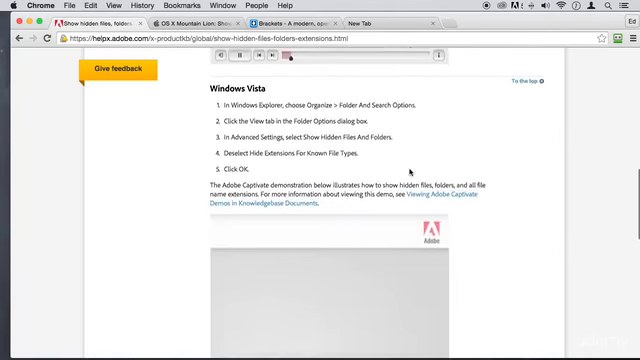
scroll("down", 3)
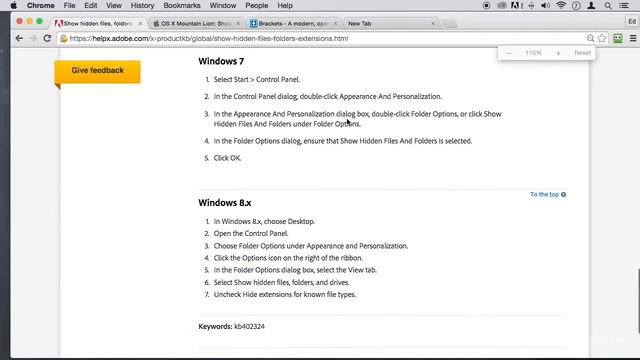
scroll("down", 3)
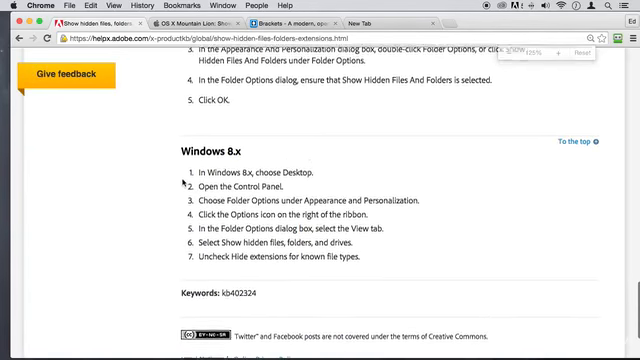
scroll("down", 3)
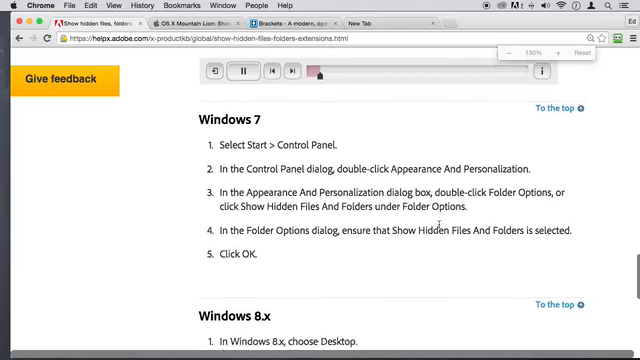
scroll("down", 3)
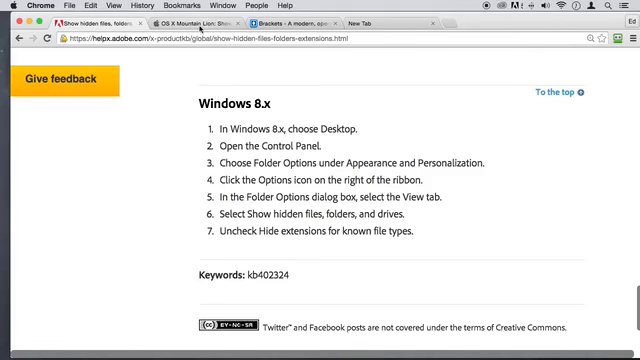
left_click(195, 24)
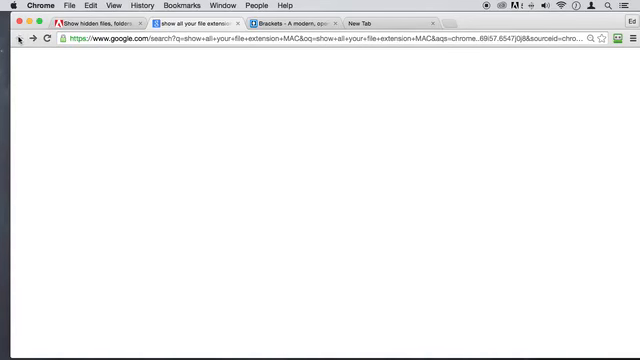
Step: Search Google for 'show all file extension MAC'
left_click(330, 40)
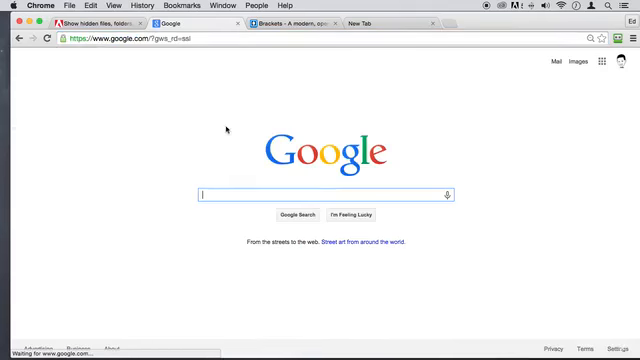
type("sho")
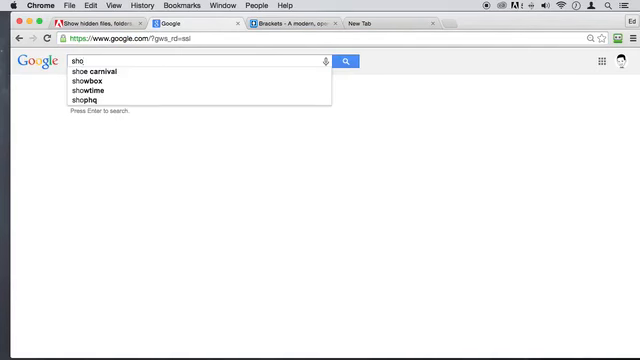
type("show all file extension")
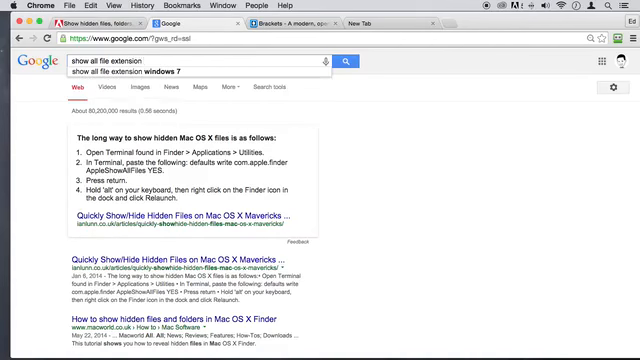
type("MAC")
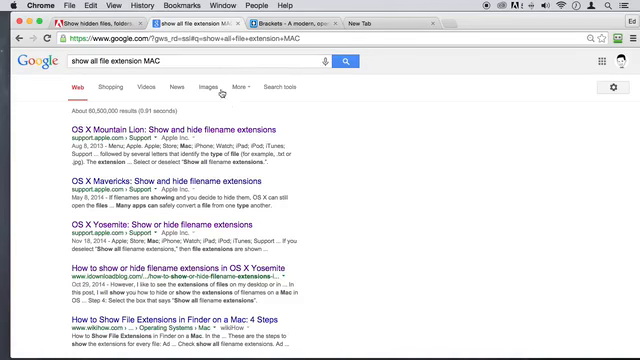
mouse_move(130, 130)
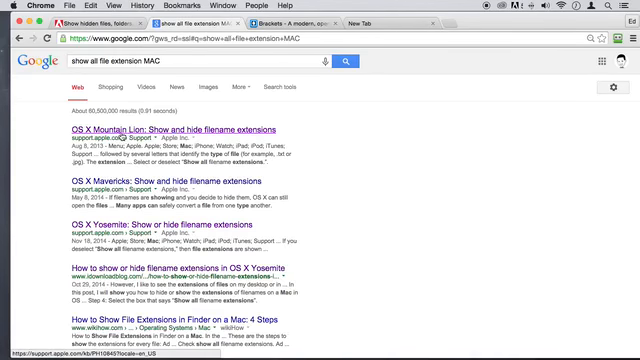
Step: Read Apple's filename extensions article, then iDownloadBlog's Finder Preferences guide
left_click(184, 128)
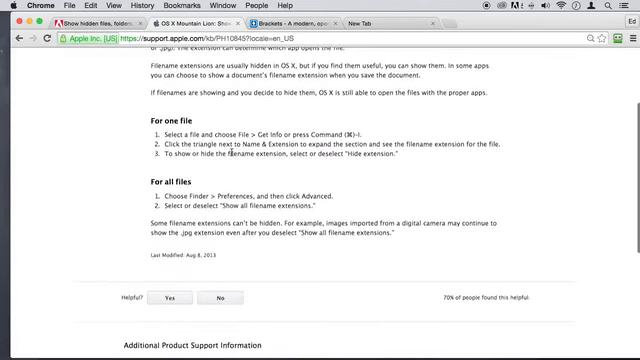
scroll("down", 3)
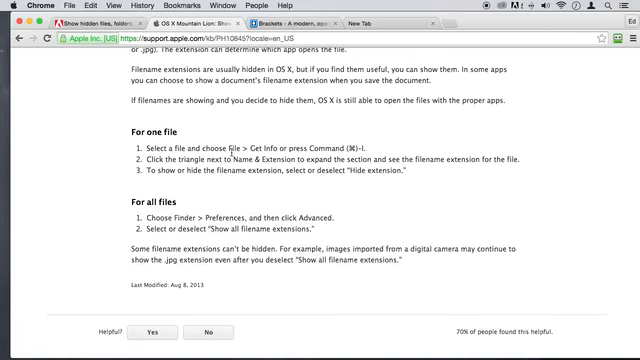
mouse_move(210, 185)
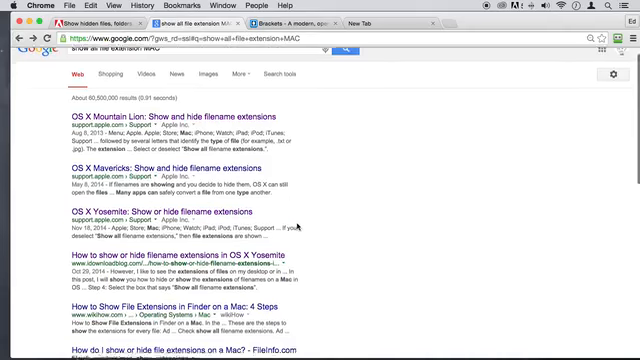
left_click(169, 257)
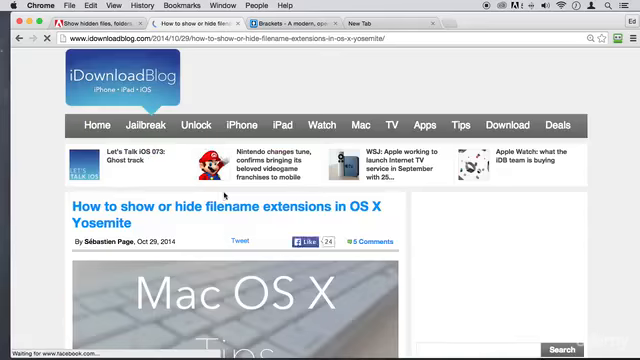
scroll("down", 3)
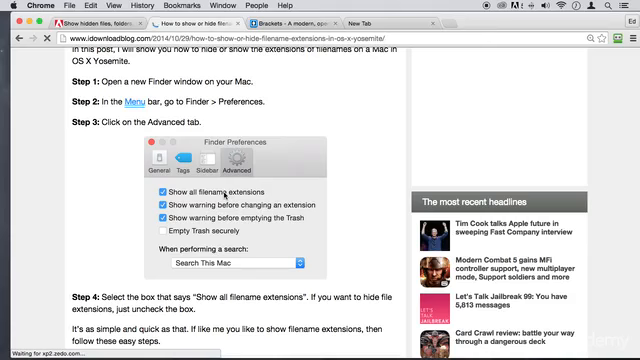
scroll("up", 3)
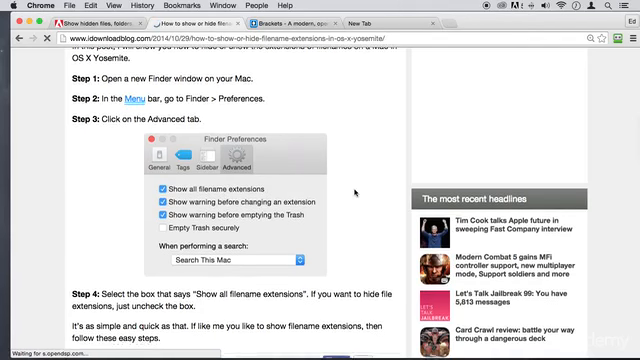
scroll("down", 3)
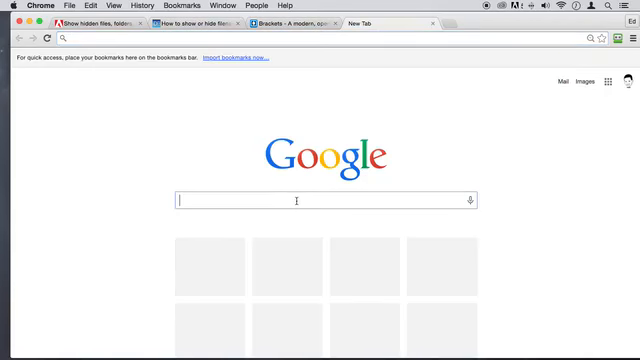
Step: Search 'brackets' and open the brackets.io homepage with its download offer
type("brackets")
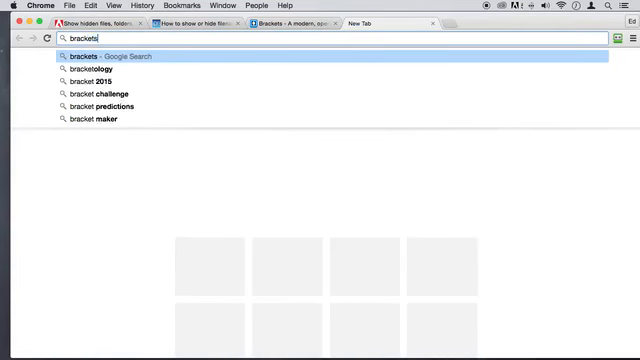
key("Return")
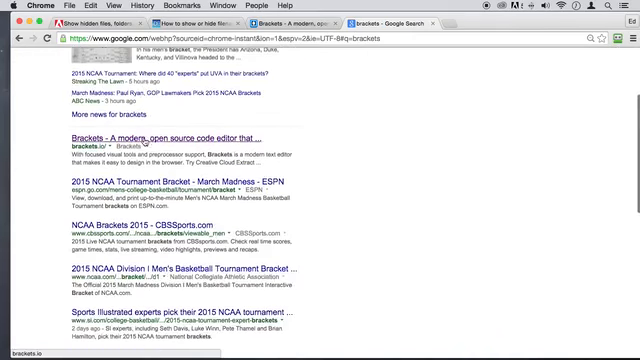
left_click(158, 136)
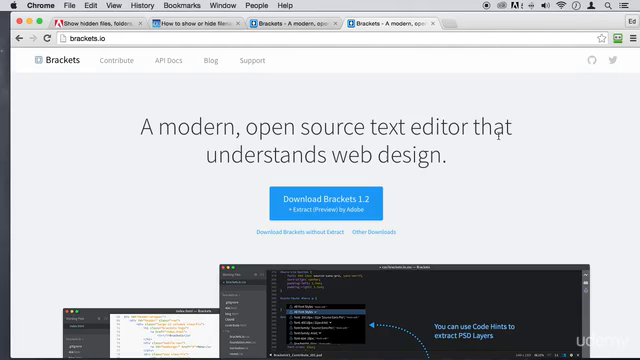
scroll("down", 3)
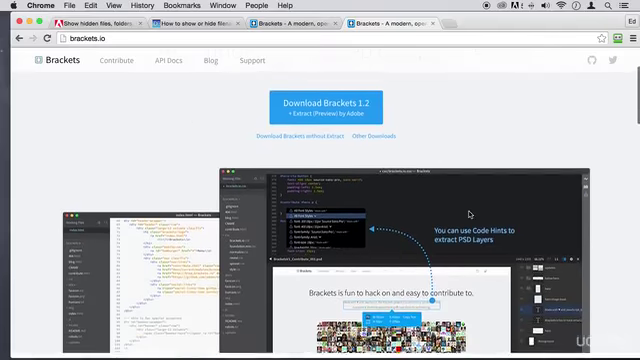
scroll("up", 3)
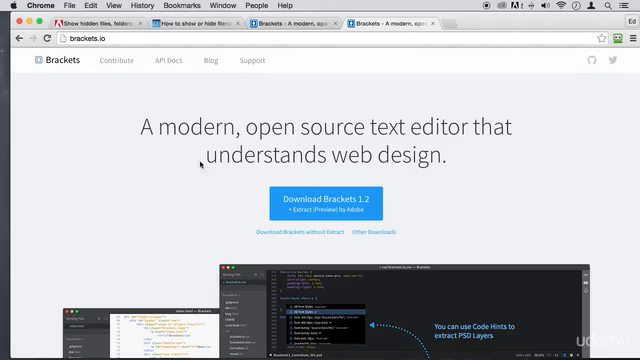
mouse_move(285, 85)
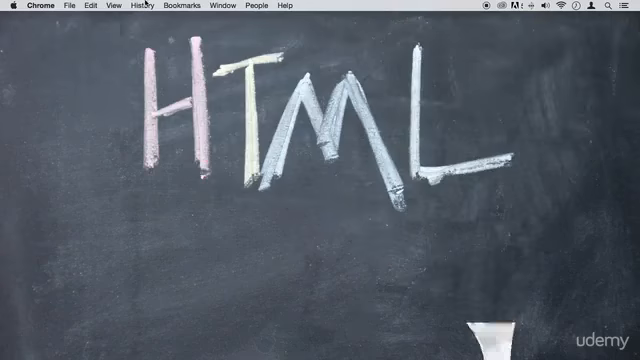
mouse_move(236, 320)
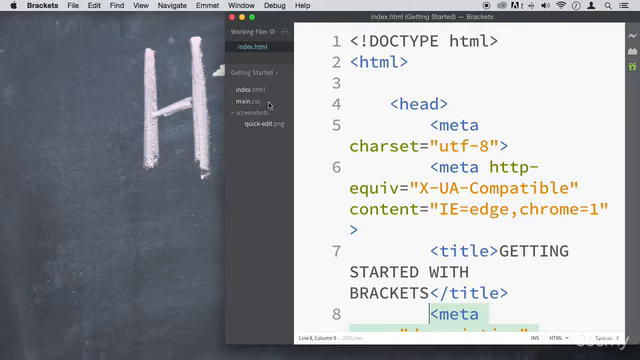
mouse_move(360, 178)
type("H")
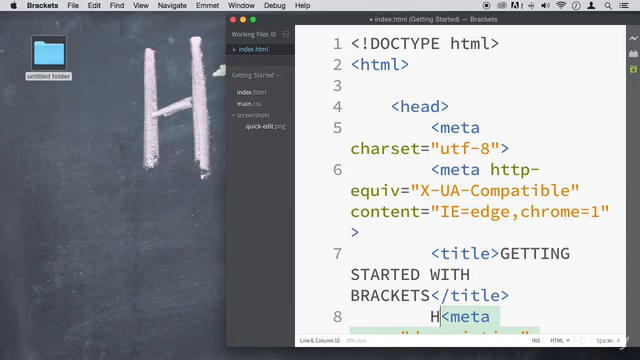
Step: Launch Brackets and open the desktop 'html' folder as its project
type("TM")
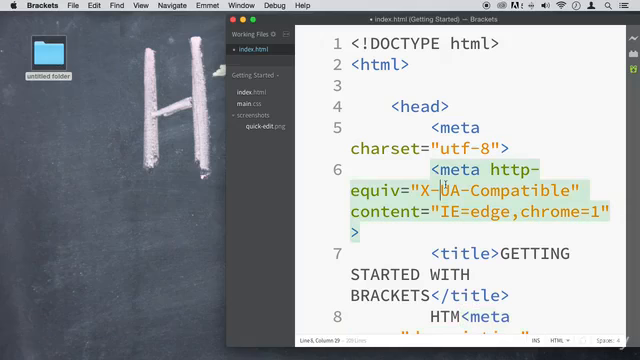
left_click(52, 68)
type("html")
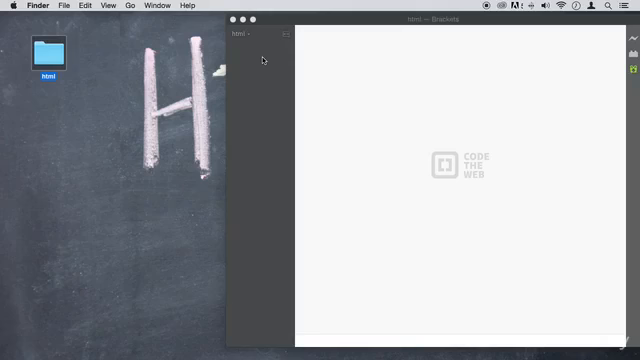
mouse_move(253, 65)
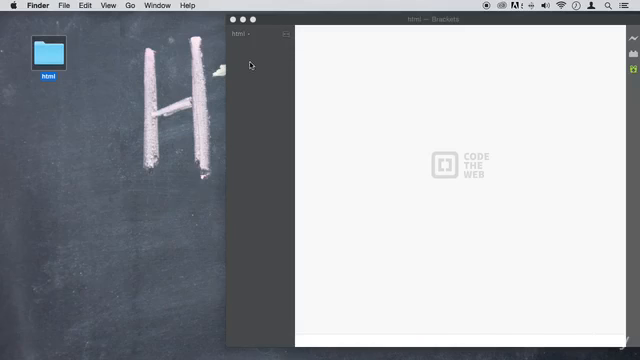